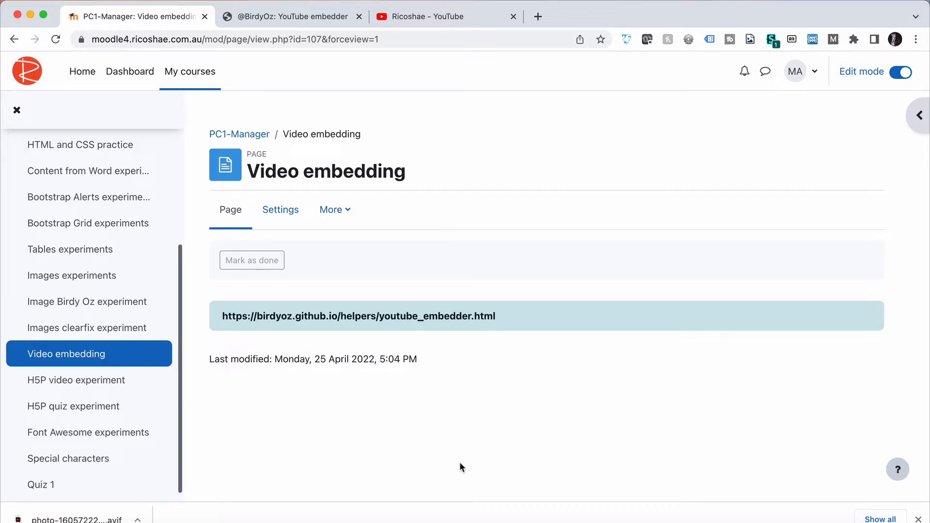
# Close the old embedder tab and open the birdyoz.github.io youtube_embedder link from Video embedding.
pyautogui.click(358, 16)
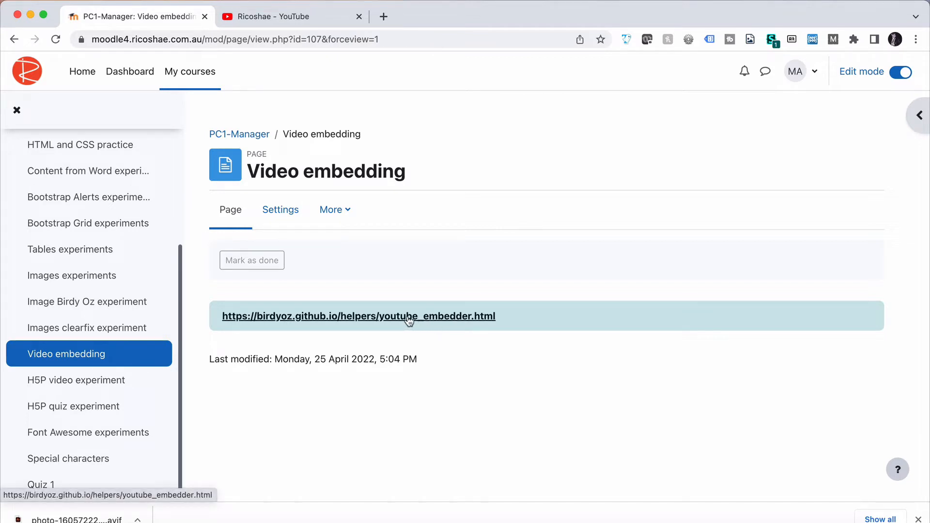
pyautogui.click(358, 317)
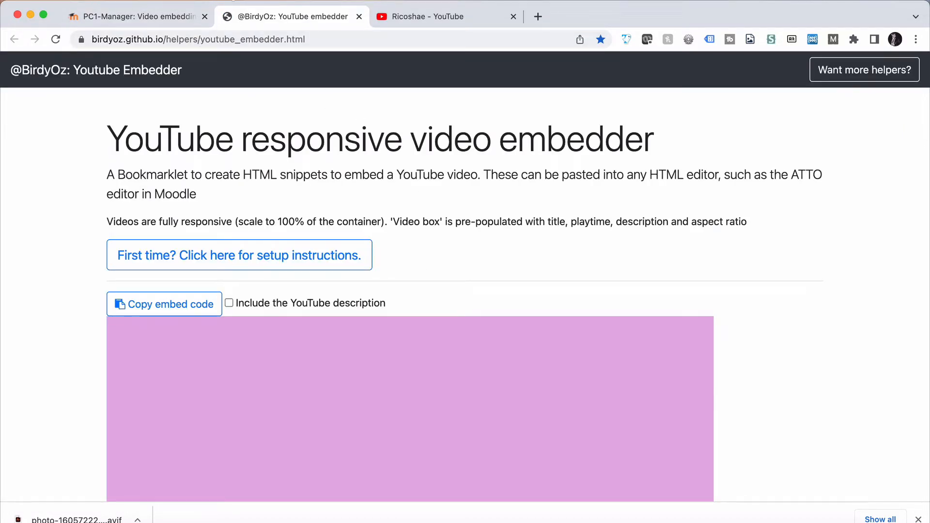
# Expand the embedder's first-time setup instructions and bring up the browser's show-bookmarks option.
pyautogui.click(238, 256)
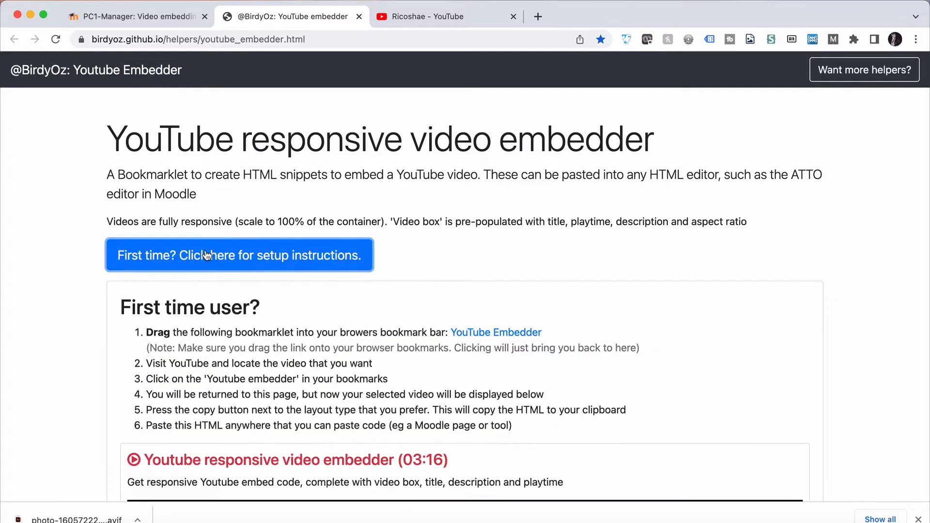
pyautogui.scroll(-3)
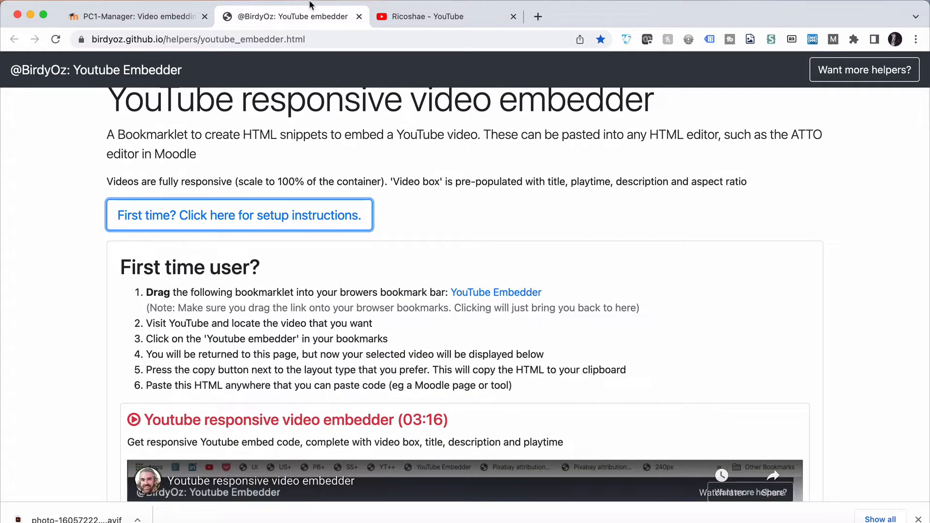
pyautogui.rightClick(172, 59)
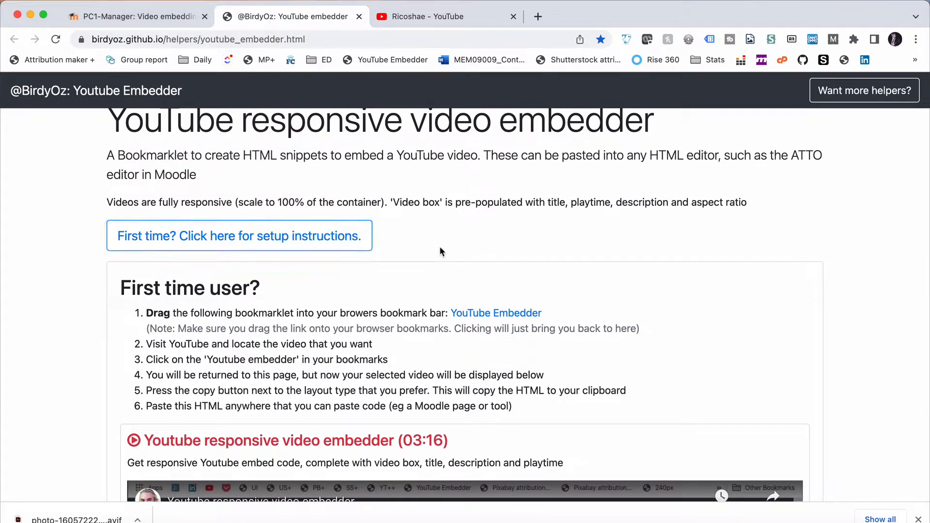
pyautogui.moveTo(495, 313)
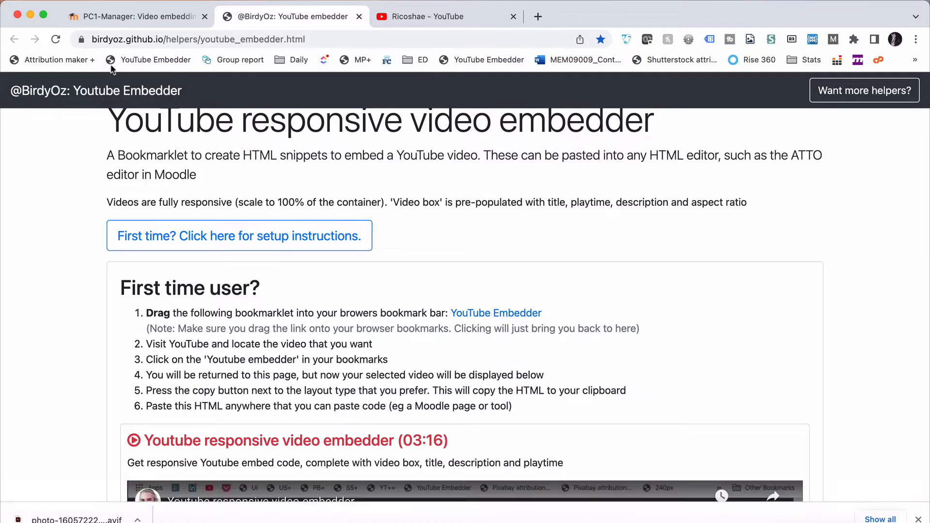
pyautogui.moveTo(148, 59)
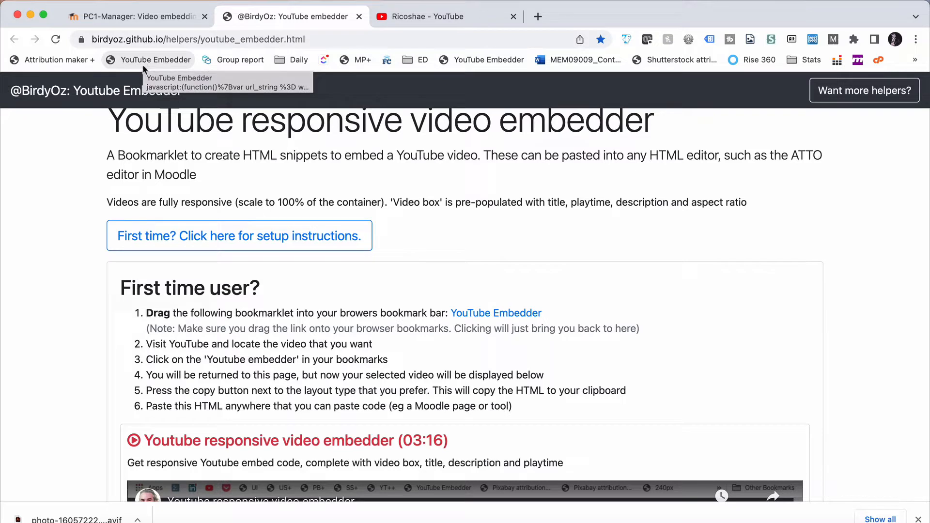
pyautogui.moveTo(359, 31)
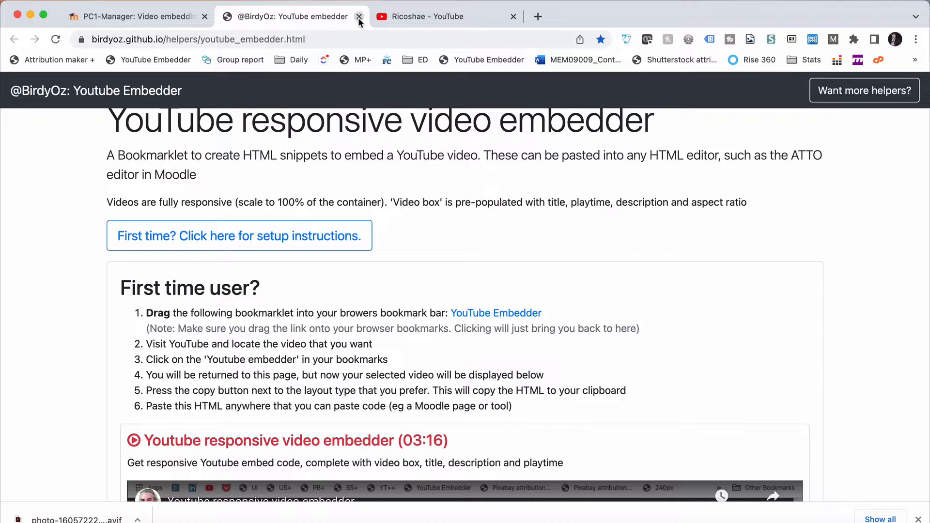
# Open 'Uploading VS embedding videos into Moodle' on YouTube and run the YouTube Embedder bookmarklet.
pyautogui.click(359, 16)
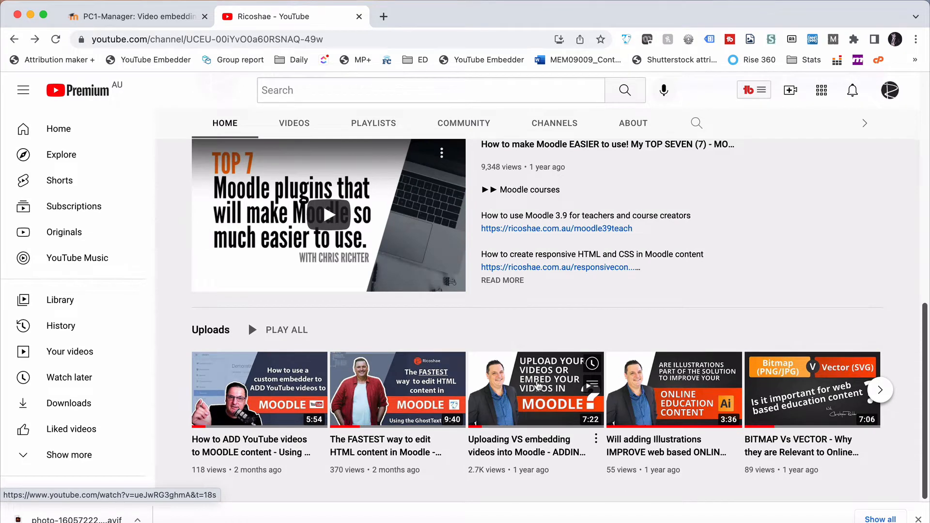
pyautogui.click(535, 389)
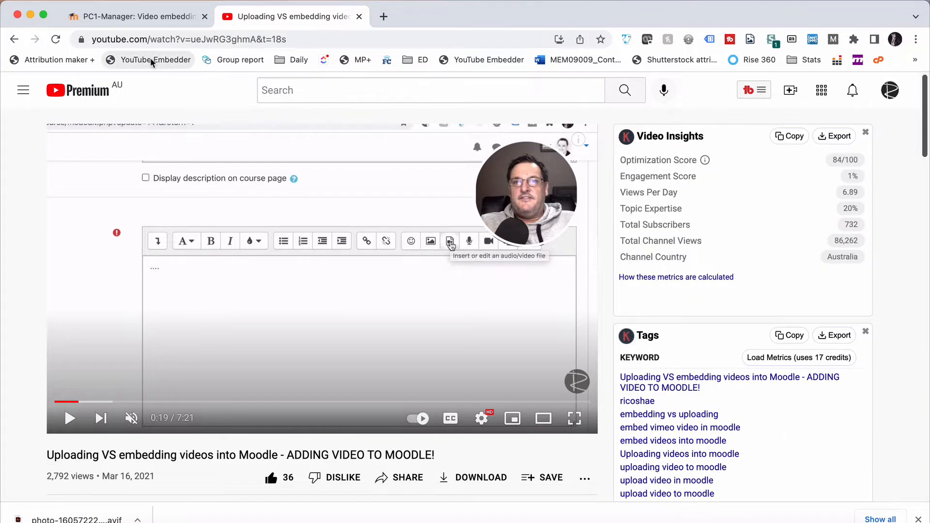
pyautogui.click(156, 60)
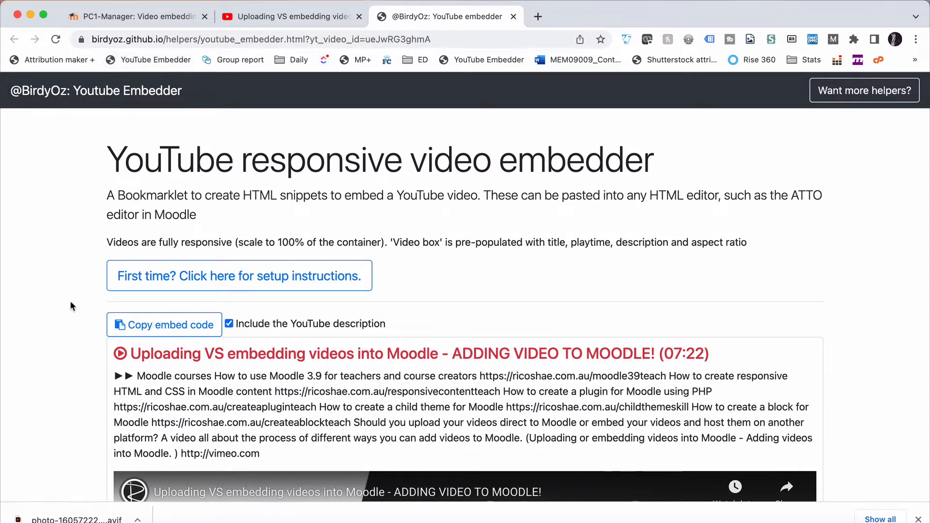
# Exclude the YouTube description and copy the video's responsive embed code.
pyautogui.scroll(-3)
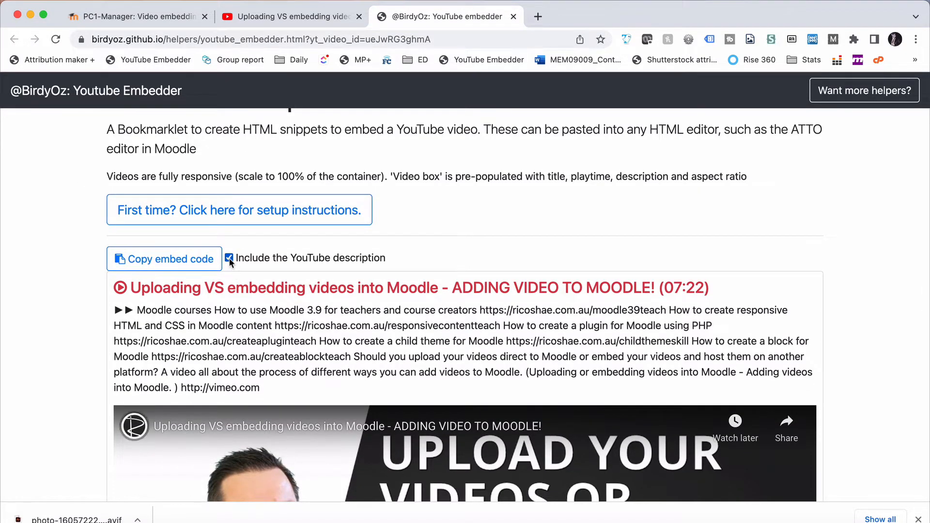
pyautogui.click(164, 259)
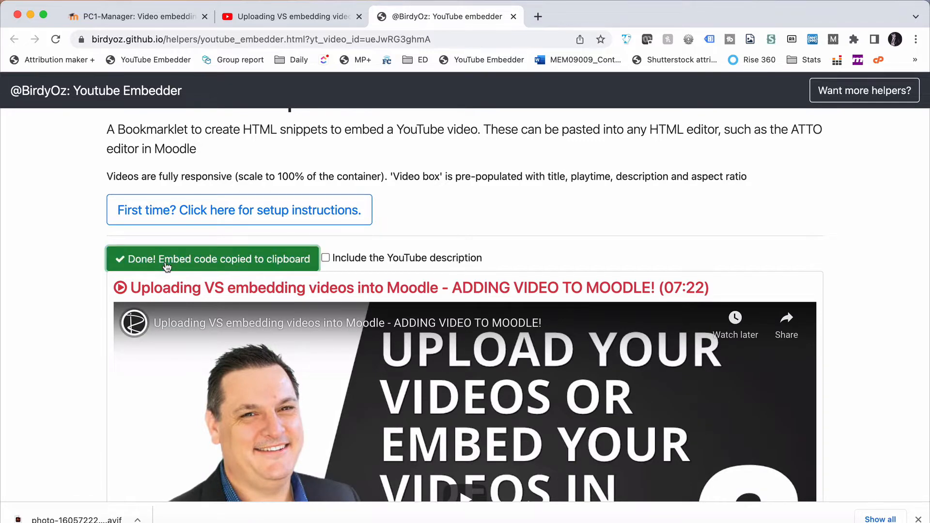
pyautogui.scroll(-3)
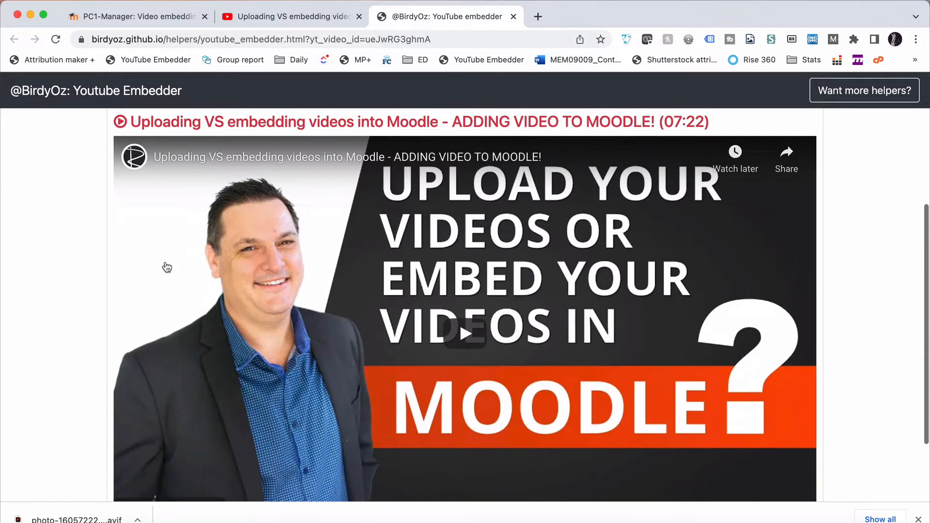
pyautogui.scroll(3)
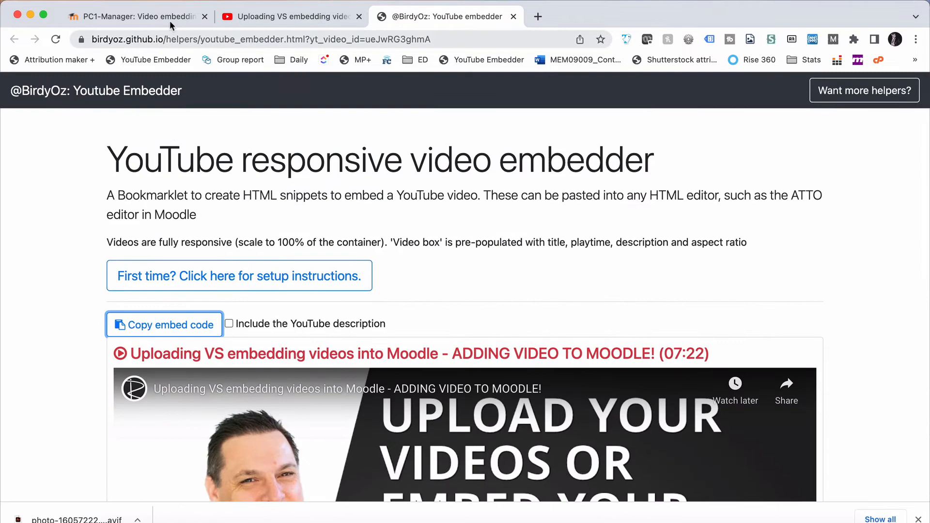
# Paste the copied embed into the Video embedding page content just after the embedder link.
pyautogui.click(137, 16)
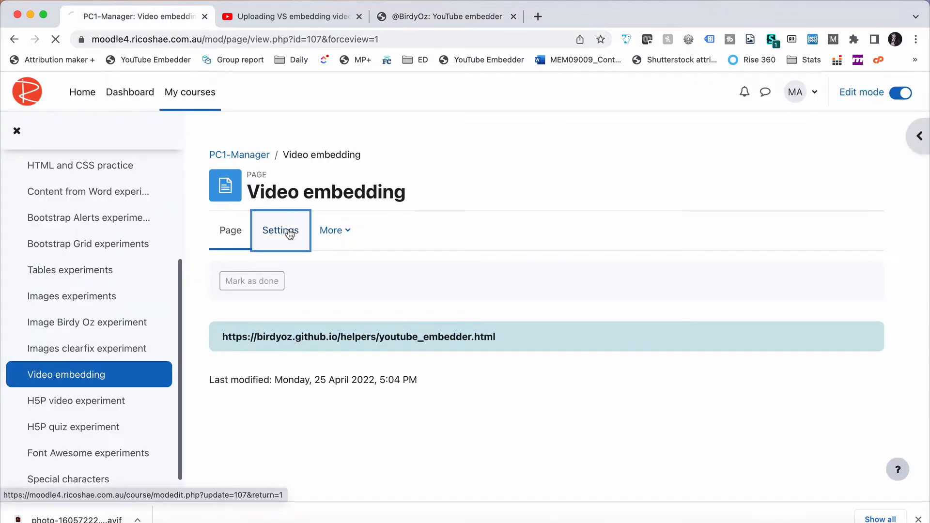
pyautogui.click(280, 230)
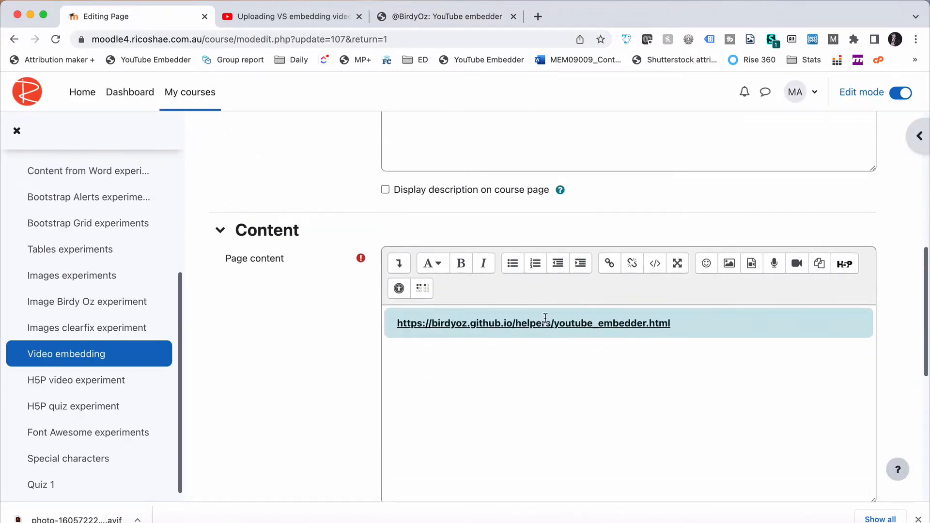
pyautogui.click(654, 264)
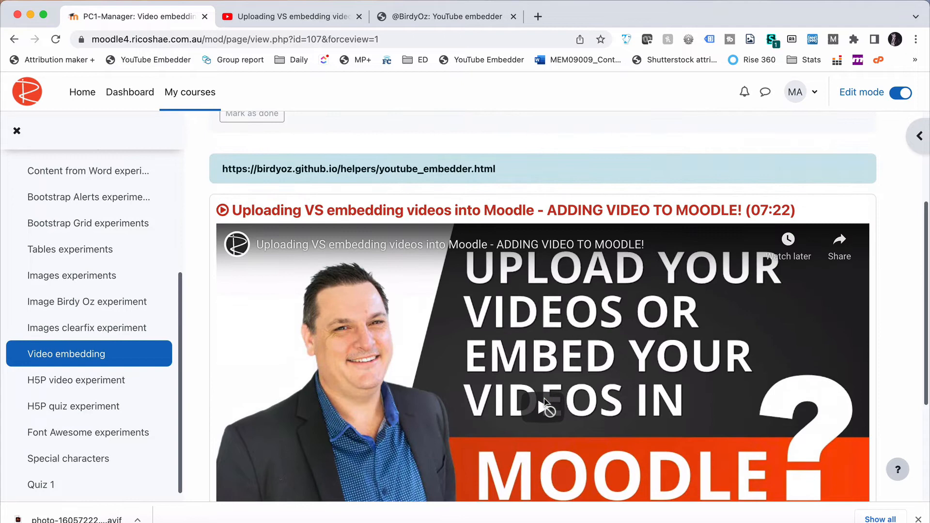
pyautogui.scroll(-3)
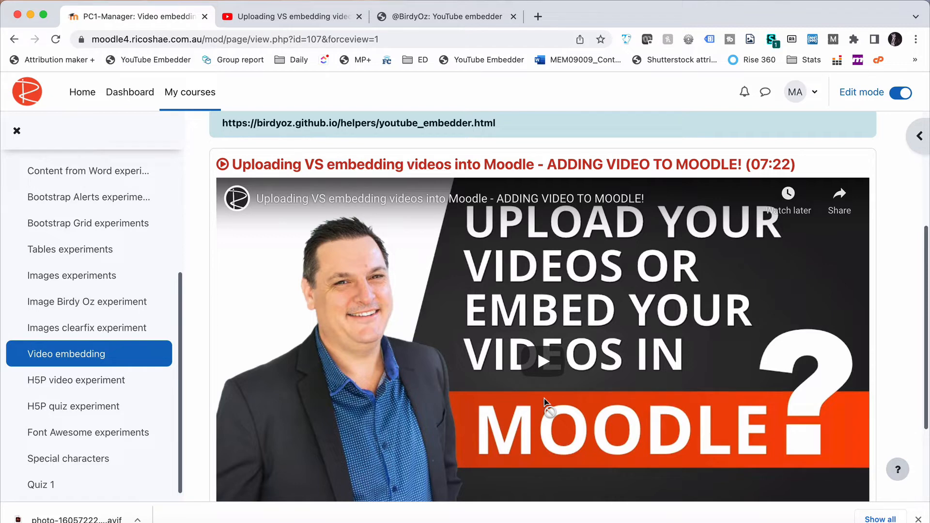
pyautogui.moveTo(449, 108)
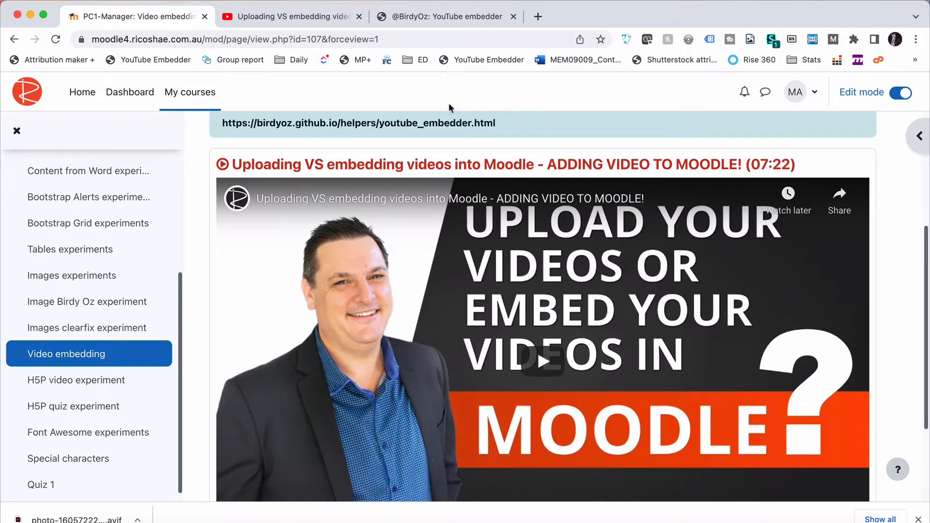
# Copy the video's standard iframe code from Share > Embed and return to the Moodle editor.
pyautogui.click(287, 16)
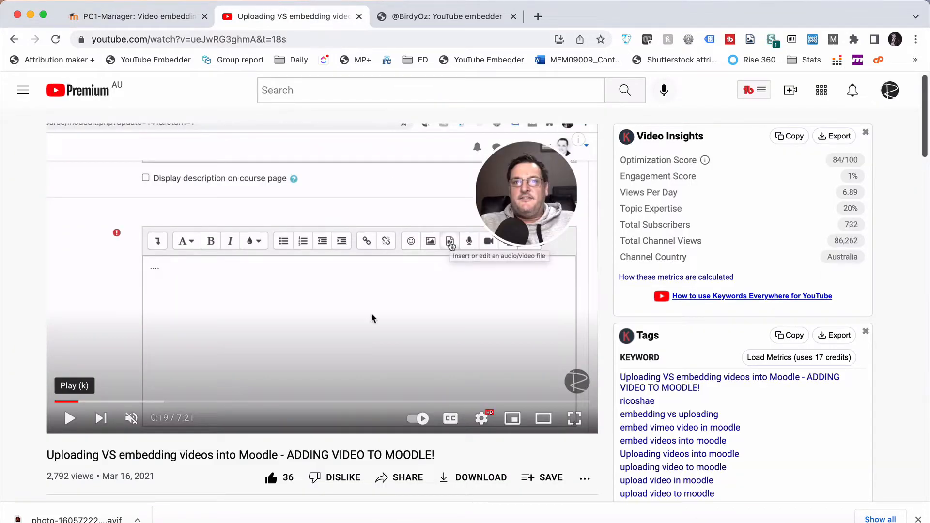
pyautogui.scroll(-3)
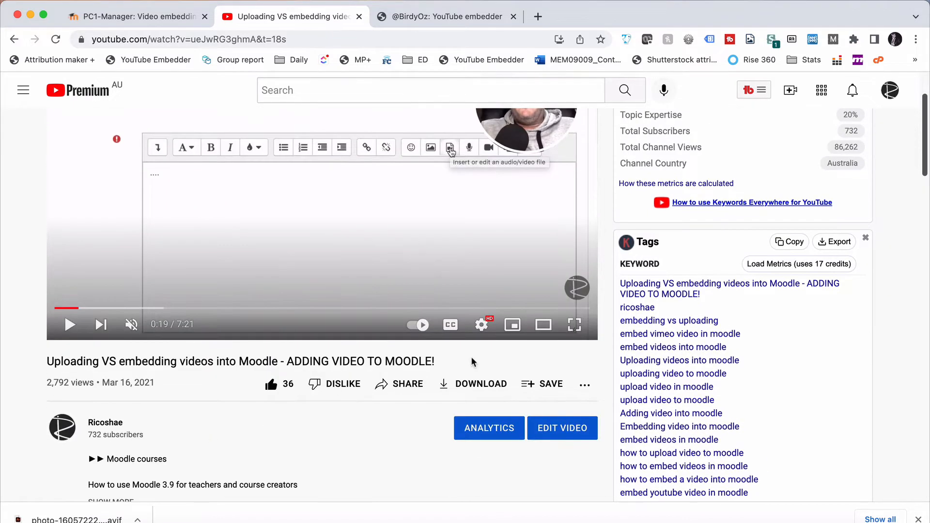
pyautogui.moveTo(408, 384)
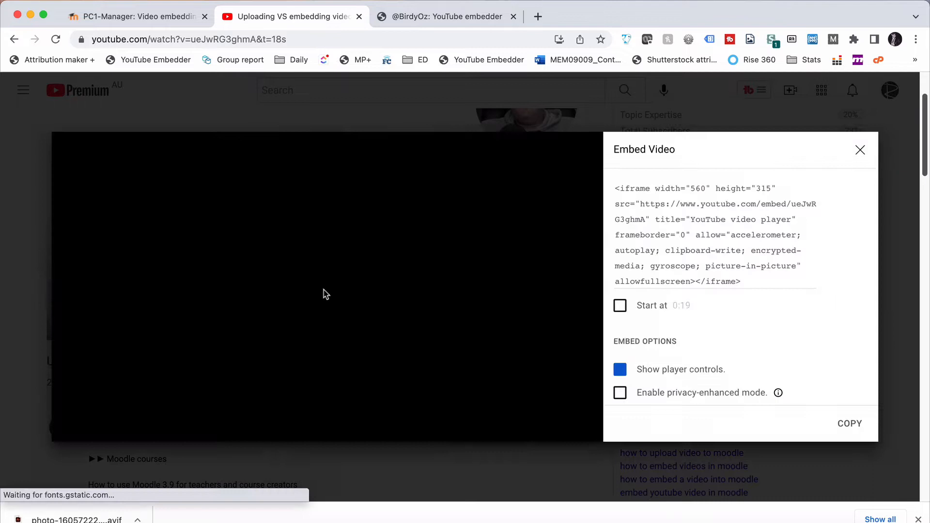
pyautogui.click(620, 369)
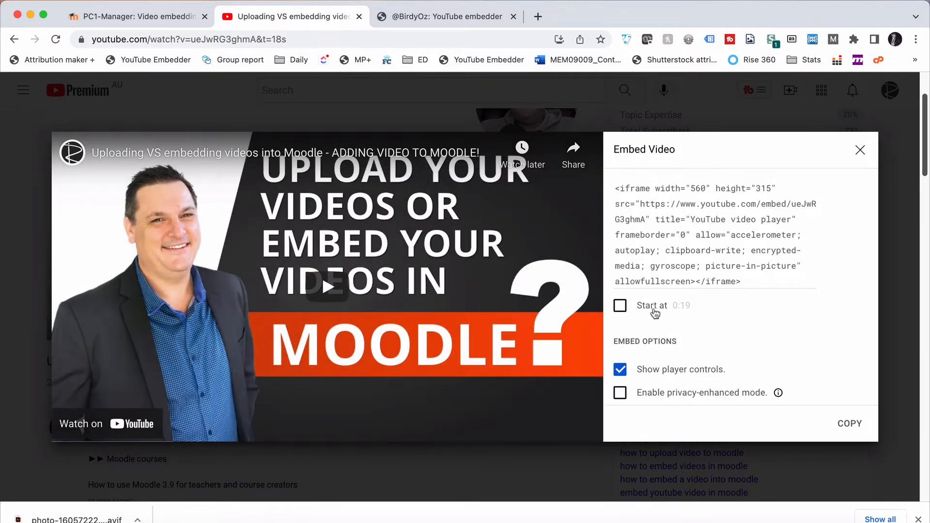
pyautogui.scroll(-3)
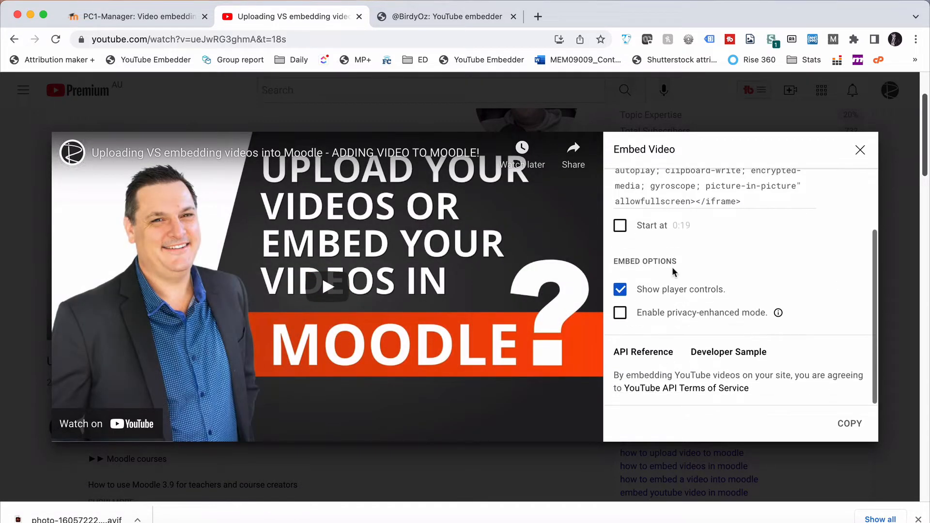
pyautogui.click(848, 423)
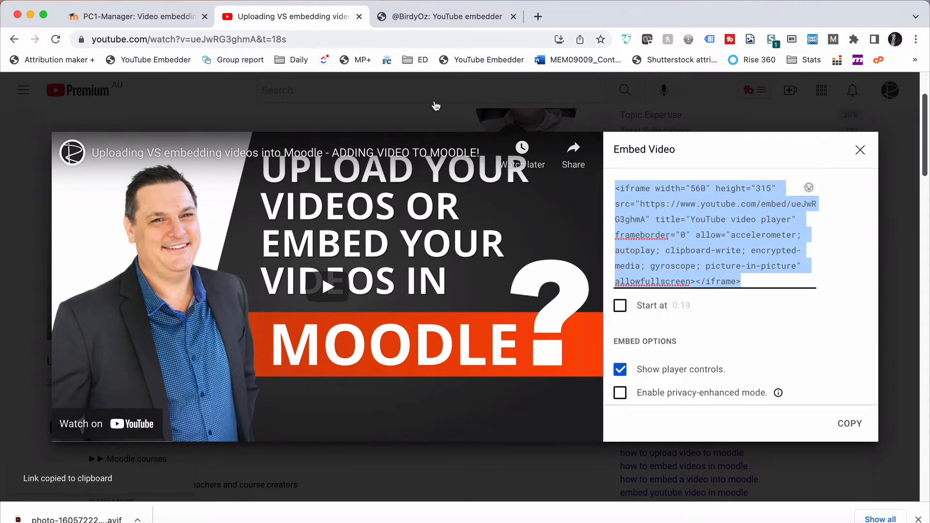
pyautogui.click(137, 16)
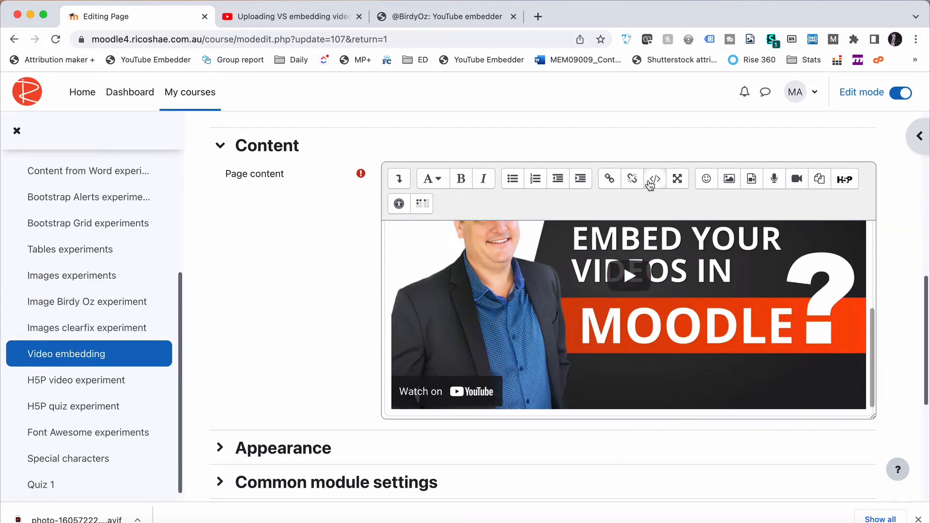
pyautogui.click(655, 179)
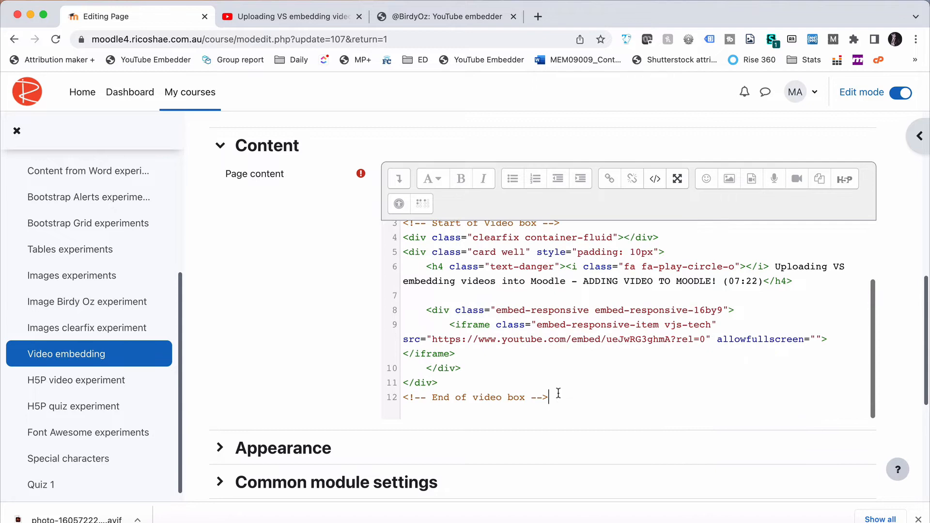
pyautogui.click(655, 179)
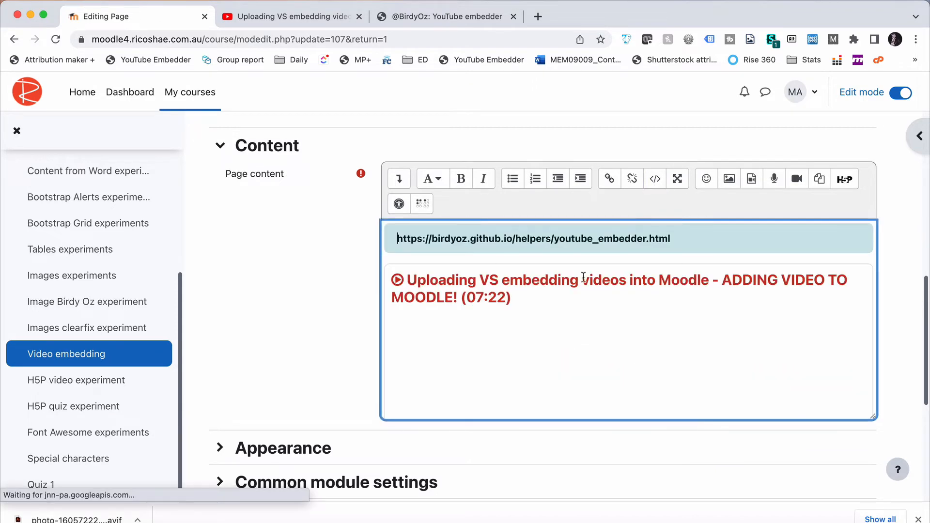
# Save and display the Video embedding page, reviewing both videos and selecting the (07:22) duration.
pyautogui.click(558, 407)
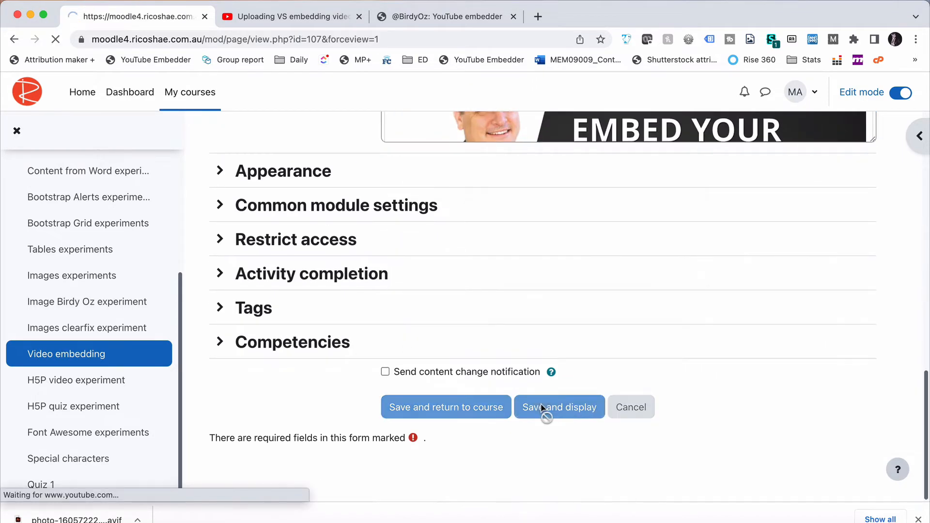
pyautogui.click(558, 407)
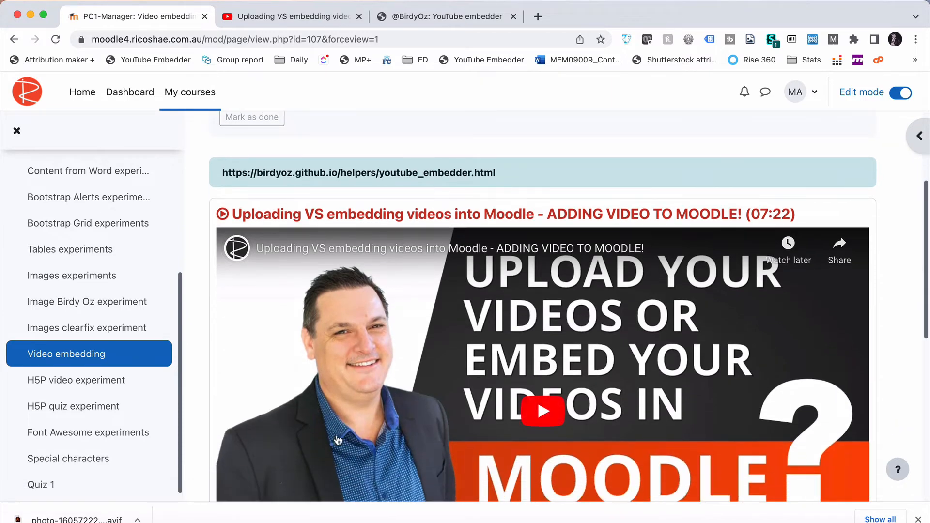
pyautogui.scroll(-3)
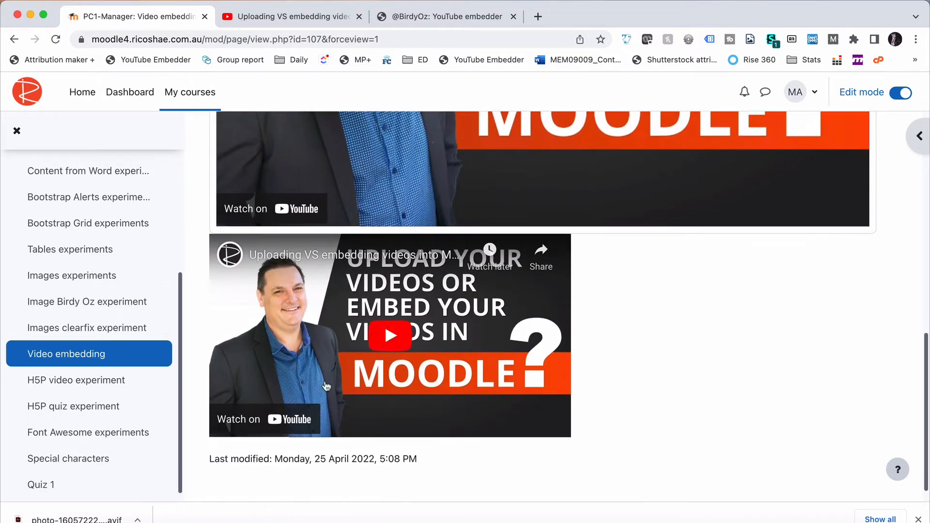
pyautogui.moveTo(365, 354)
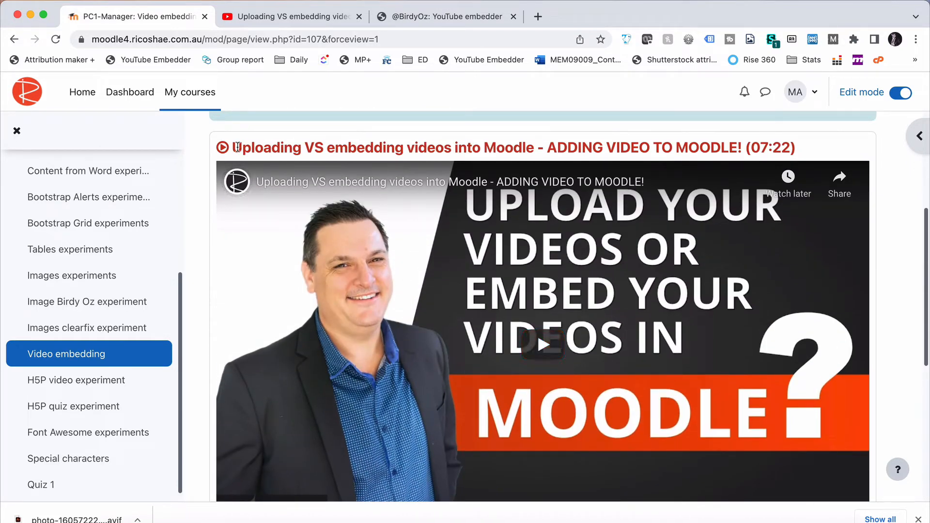
pyautogui.moveTo(783, 148)
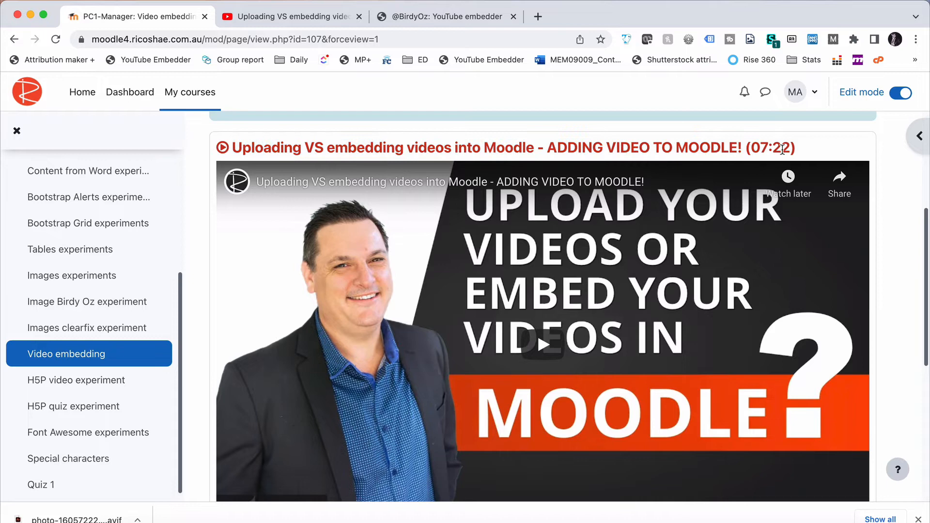
pyautogui.doubleClick(769, 148)
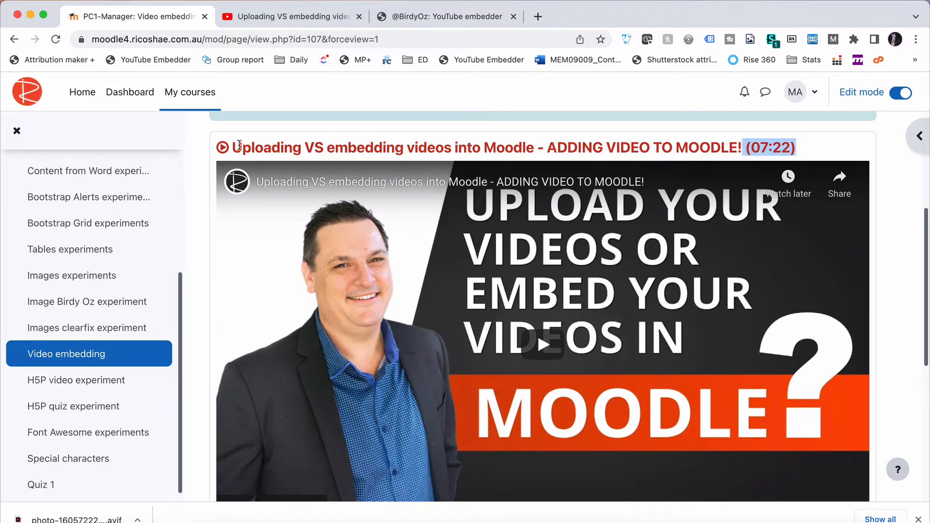
pyautogui.scroll(-3)
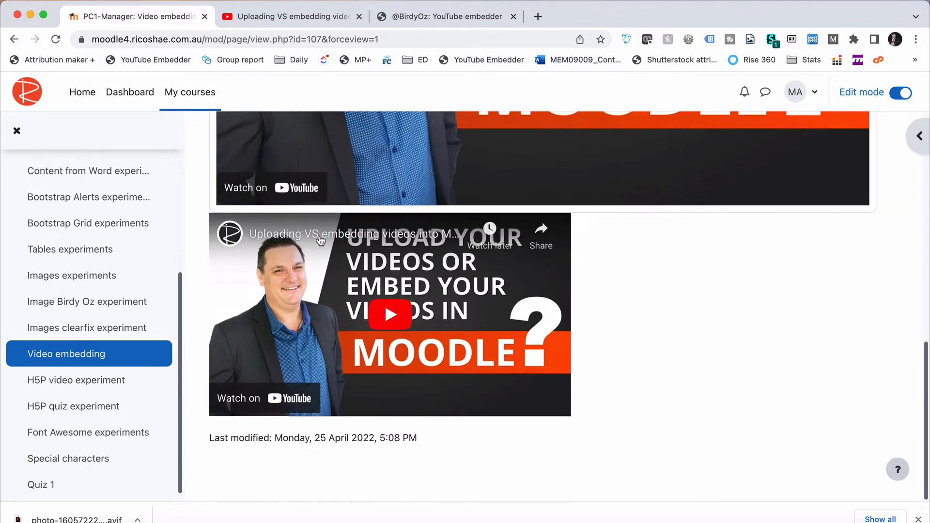
pyautogui.moveTo(329, 312)
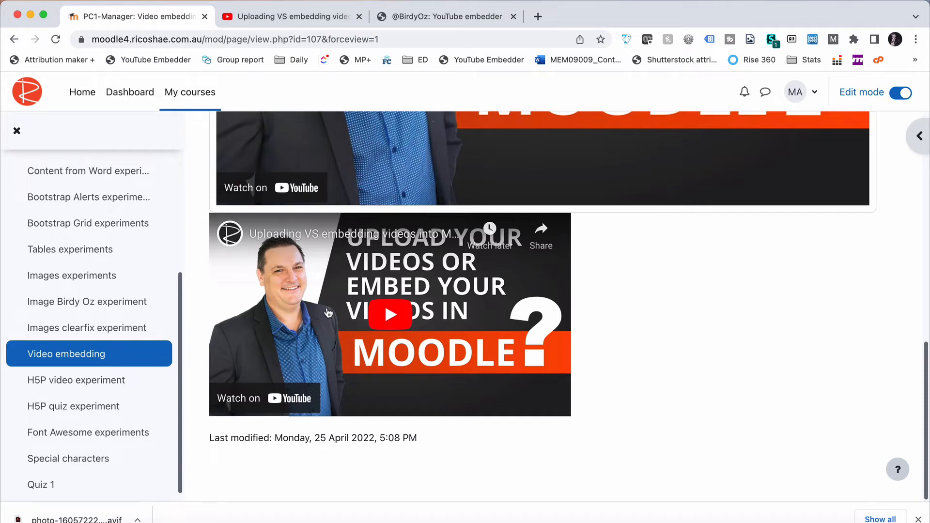
pyautogui.moveTo(366, 308)
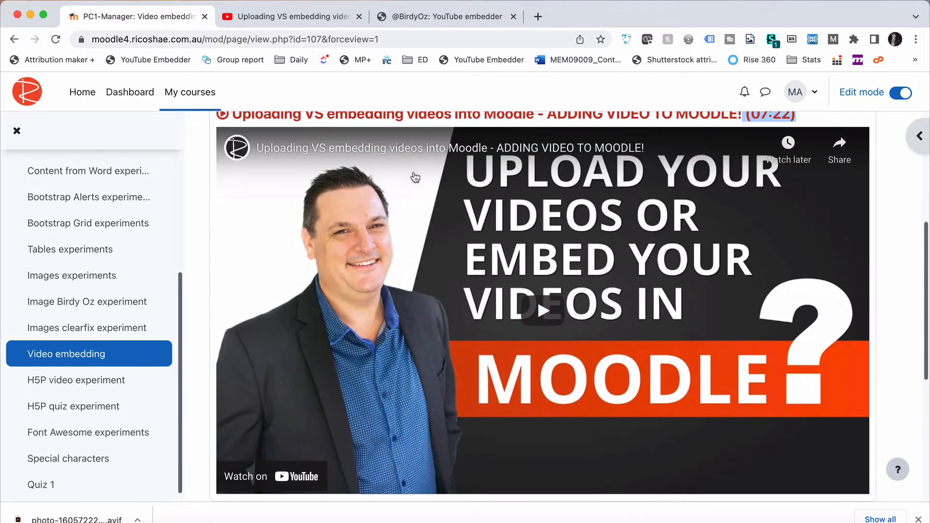
pyautogui.scroll(-3)
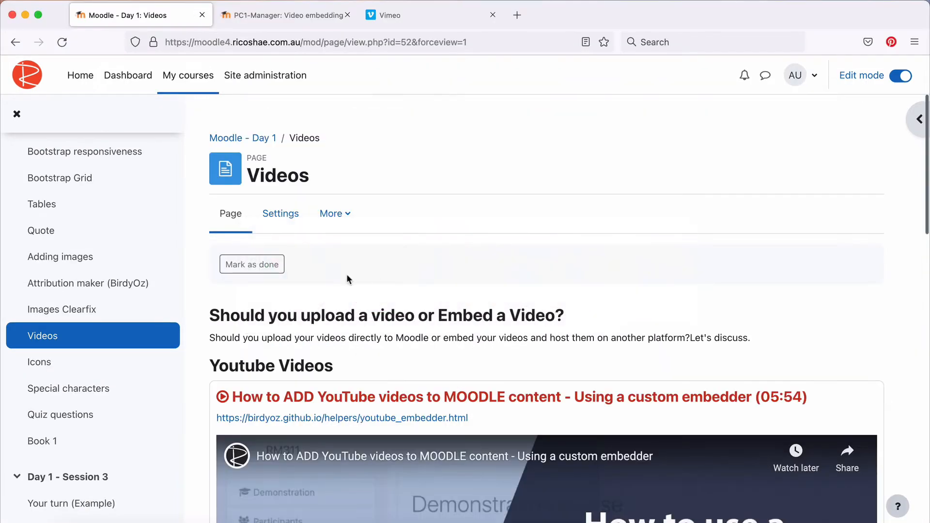
# Copy the responsive YouTube code snippet from the Day 1 Videos page's code block.
pyautogui.scroll(-3)
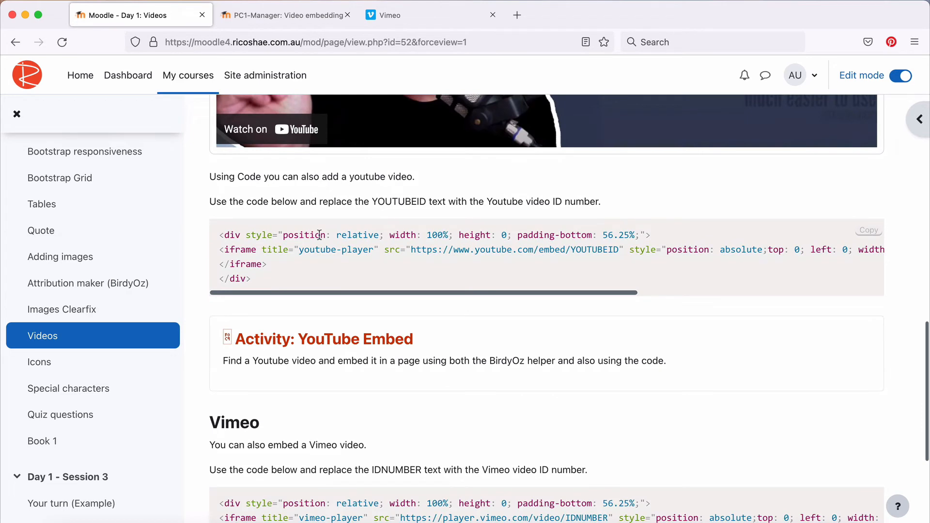
pyautogui.moveTo(271, 245)
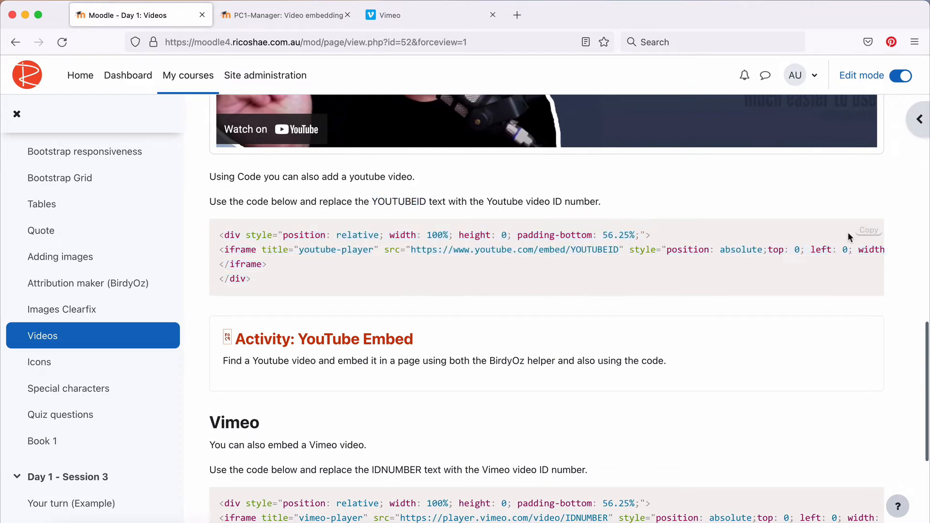
pyautogui.click(868, 230)
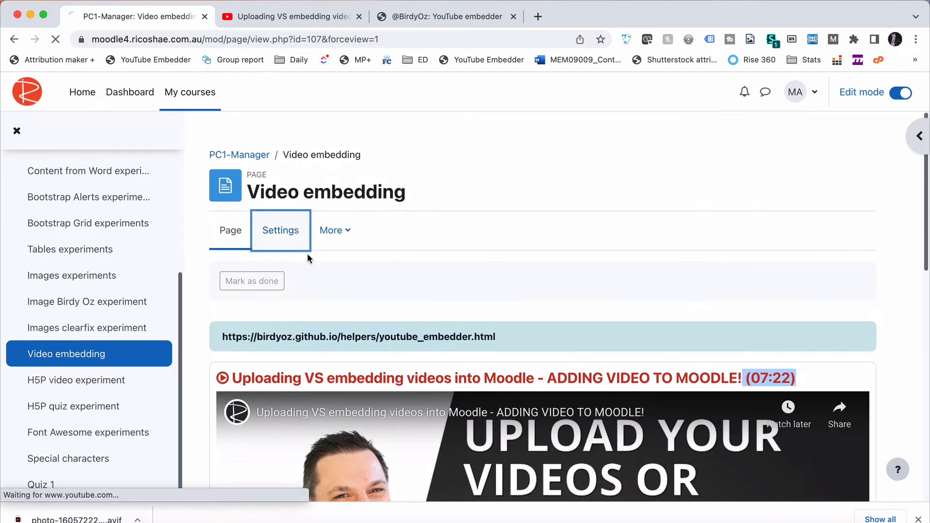
# Paste the responsive snippet into the page's HTML source and select its YOUTUBEID placeholder.
pyautogui.click(280, 230)
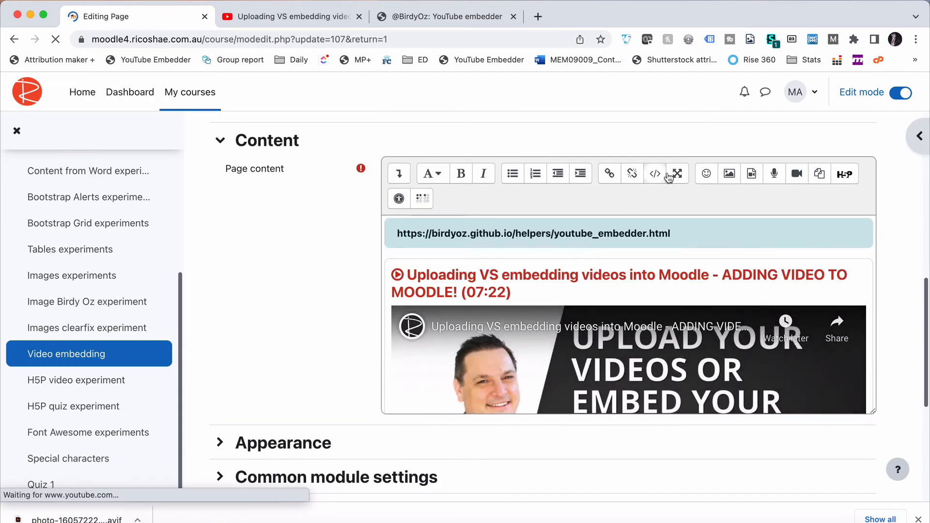
pyautogui.click(654, 173)
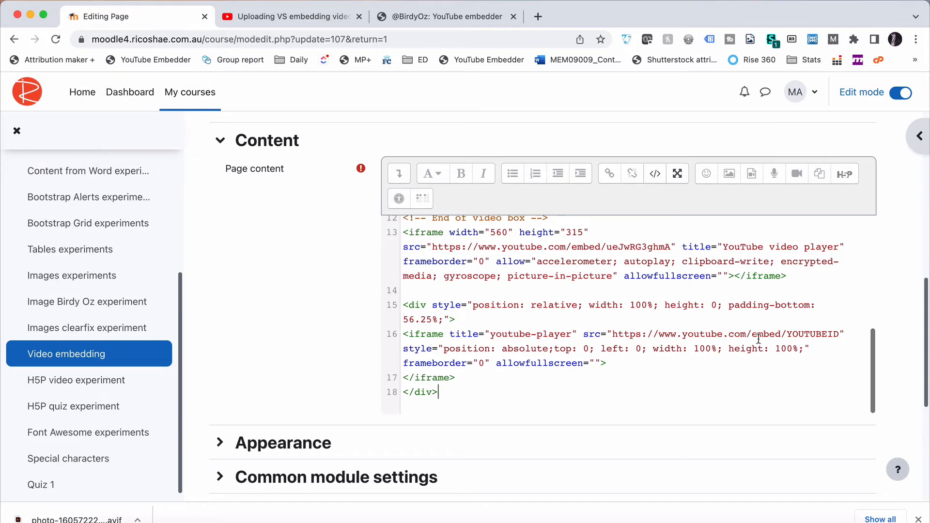
pyautogui.doubleClick(816, 333)
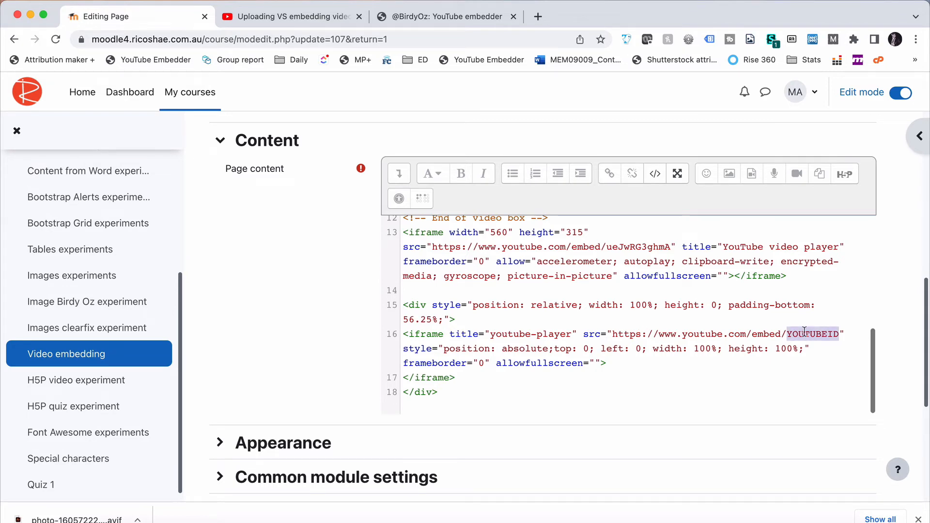
pyautogui.click(289, 16)
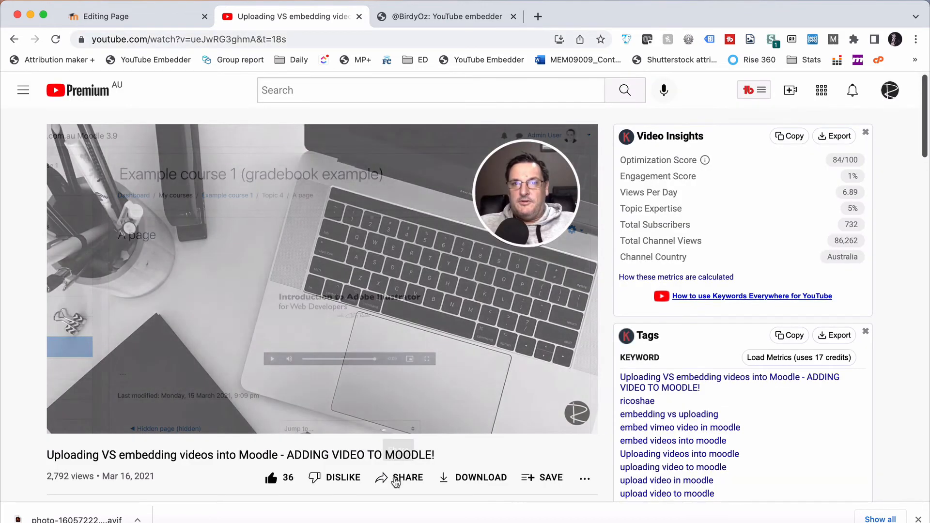
# Open the YouTube video's sharing options to find its ID, ueJwRG3ghmA.
pyautogui.click(407, 478)
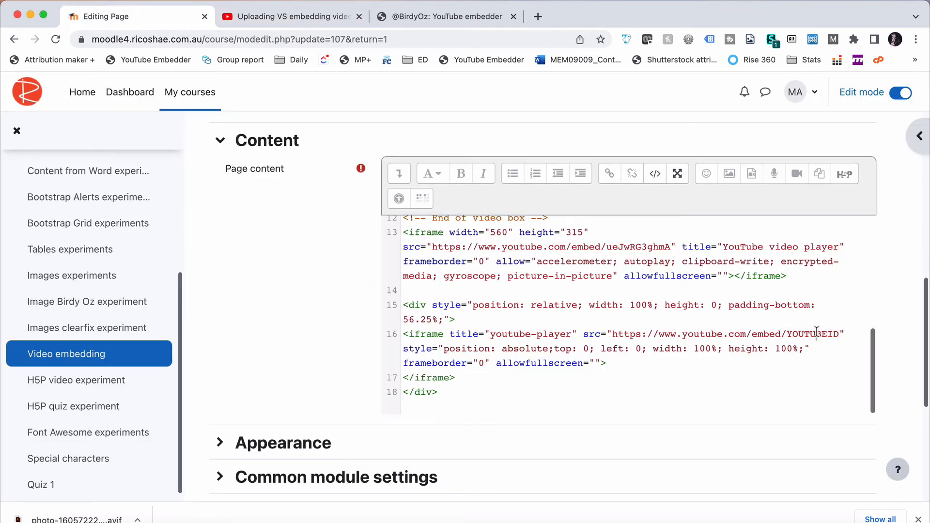
# Put video ID ueJwRG3ghmA in place of YOUTUBEID and save and display the page.
pyautogui.write('ueJwRG3ghmA')
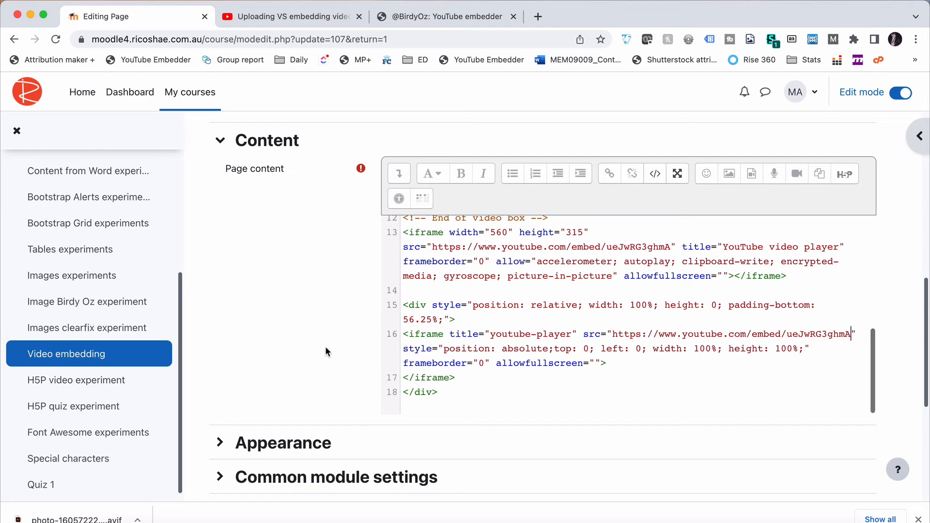
pyautogui.scroll(-3)
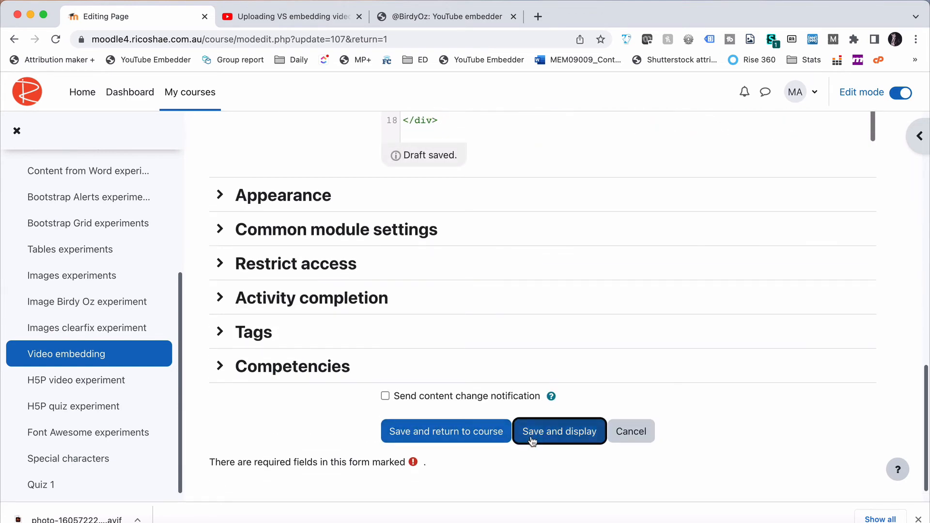
pyautogui.click(558, 431)
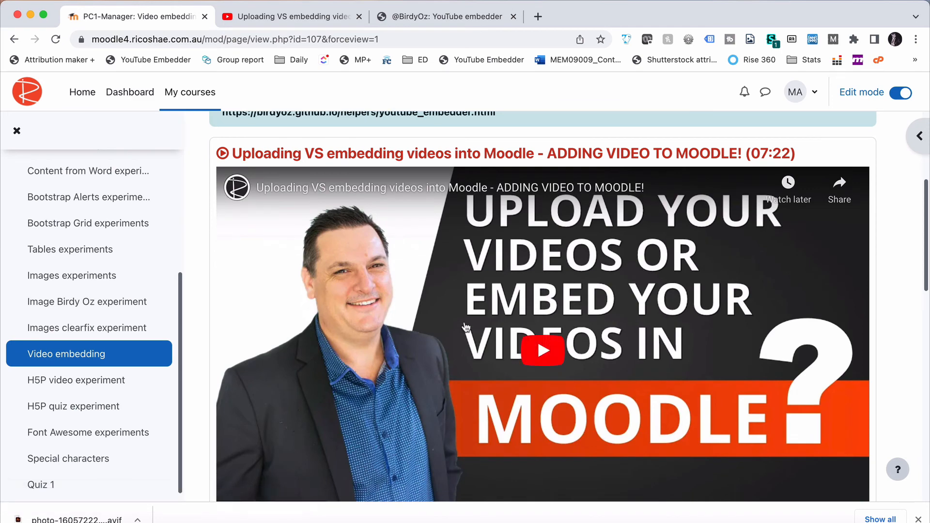
pyautogui.scroll(-3)
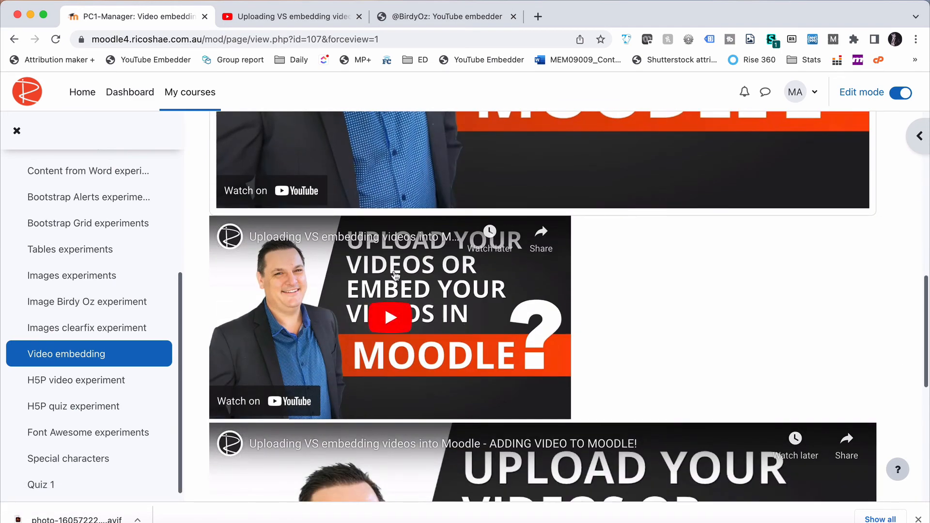
pyautogui.scroll(-3)
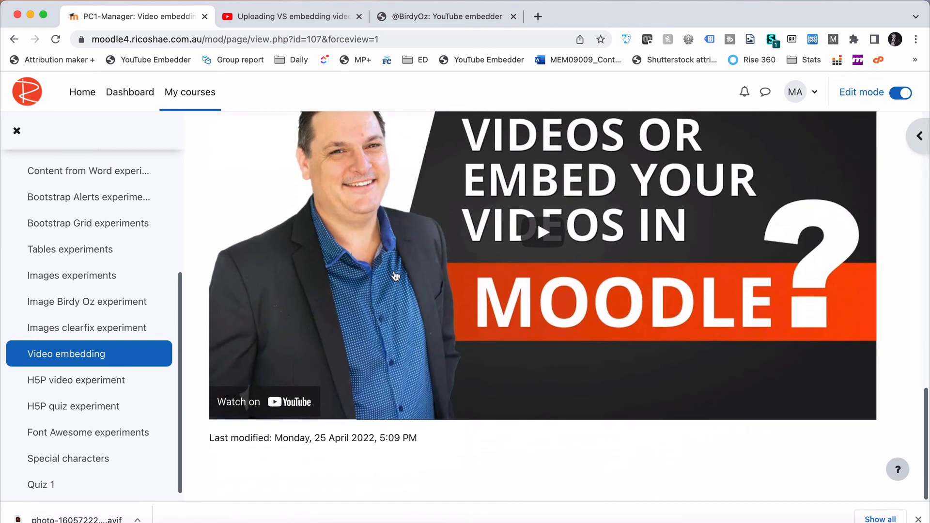
pyautogui.scroll(-3)
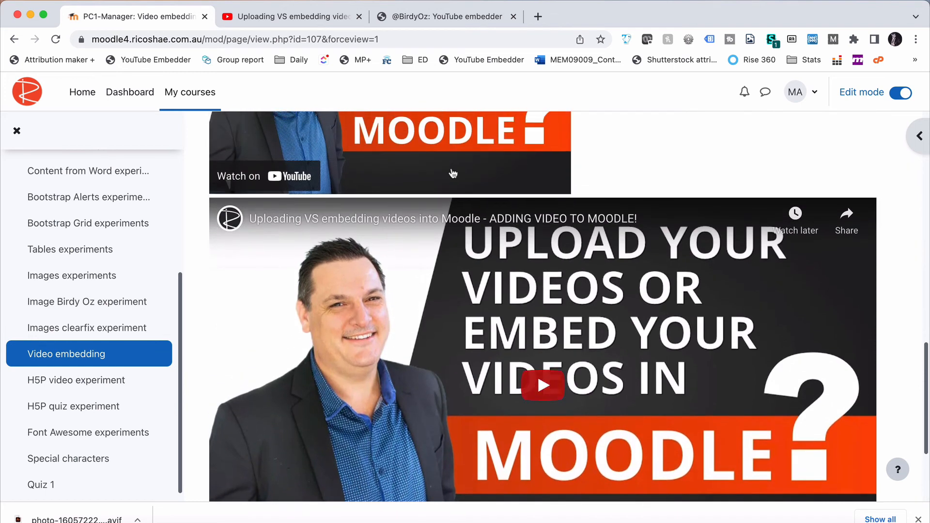
pyautogui.moveTo(392, 351)
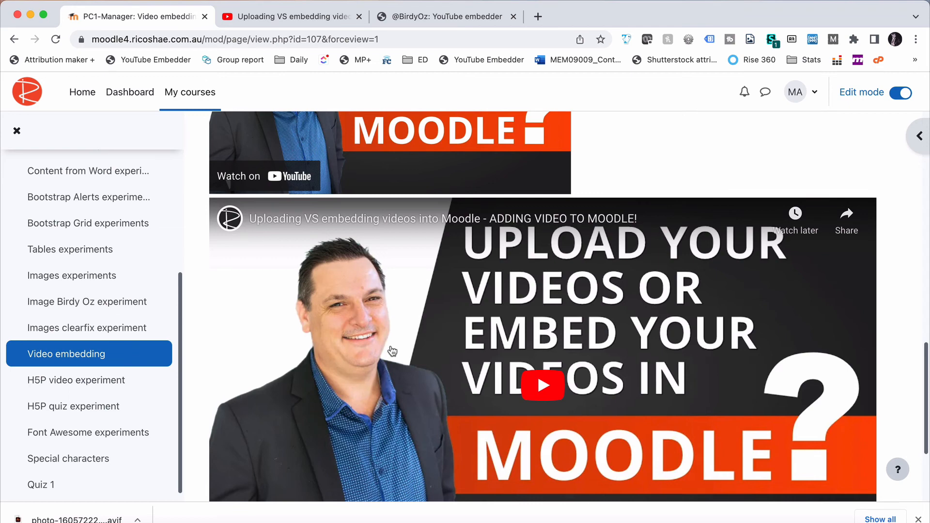
pyautogui.scroll(-3)
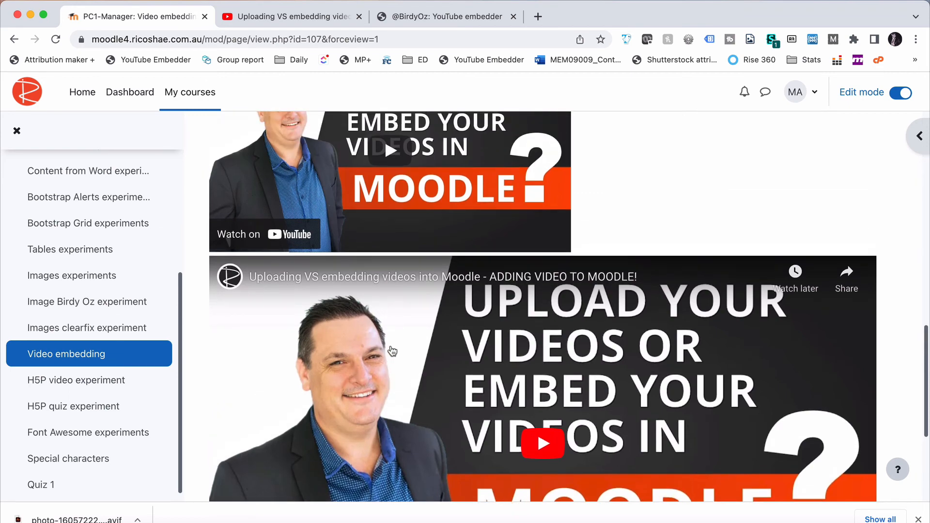
pyautogui.scroll(-3)
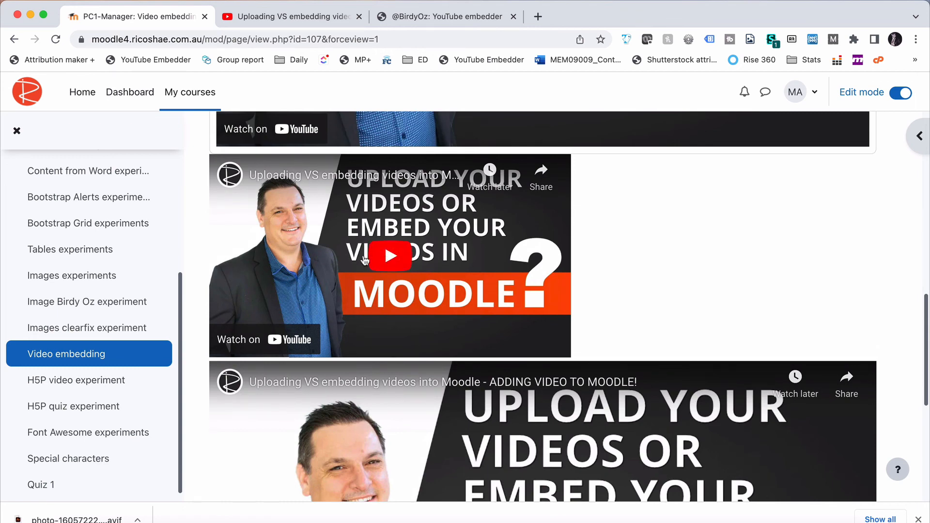
pyautogui.scroll(-3)
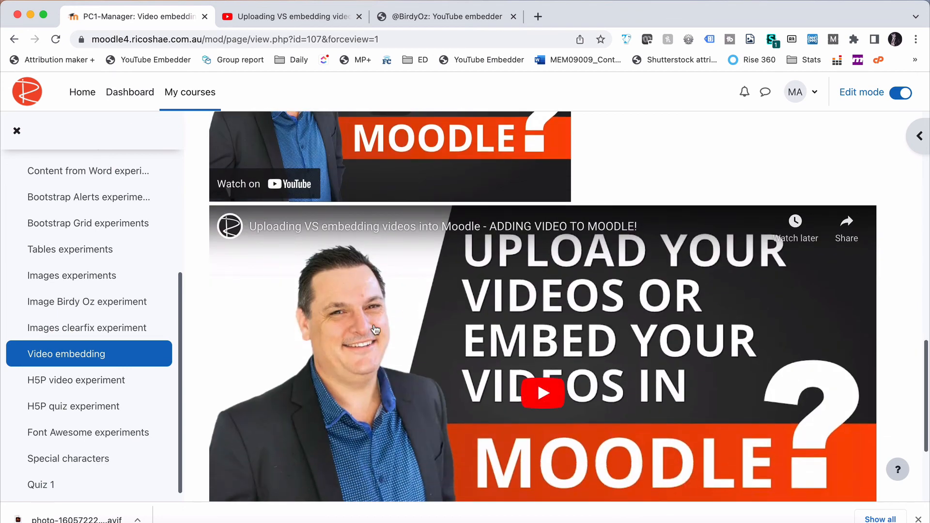
pyautogui.scroll(-3)
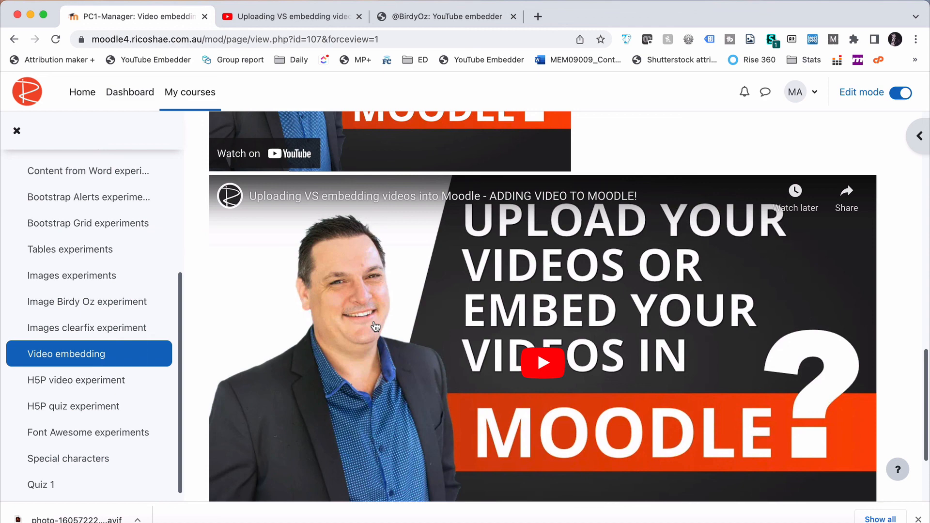
pyautogui.scroll(-3)
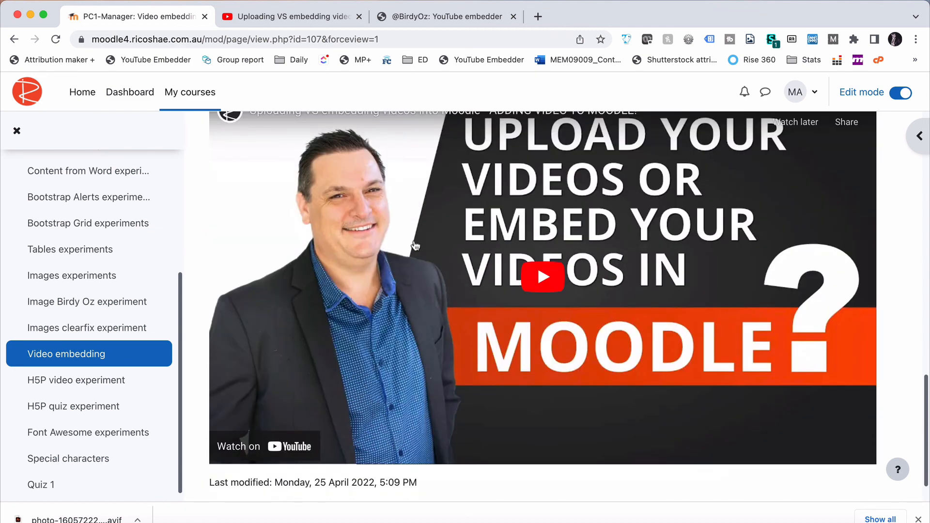